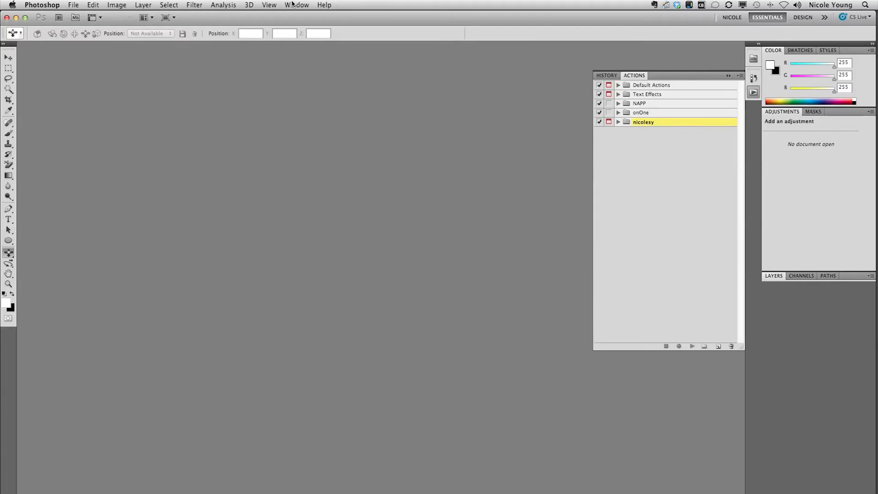
pyautogui.moveTo(473, 82)
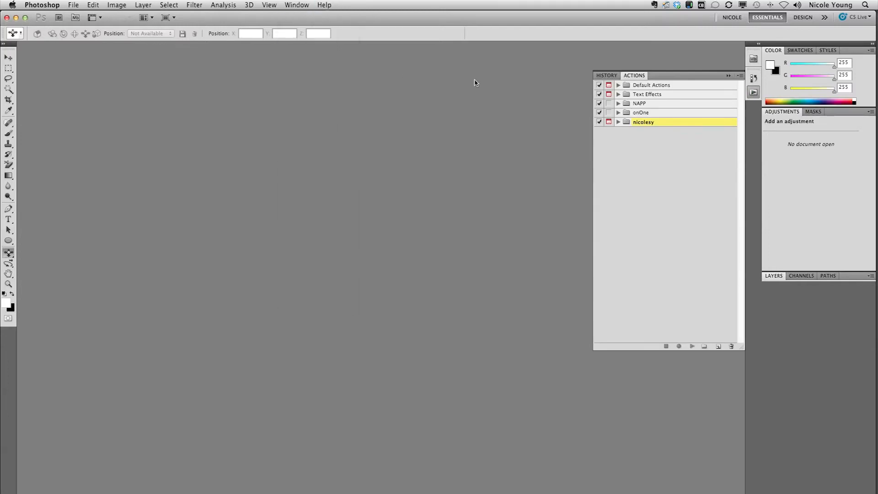
# Step: Expand the nicolesy set so High Pass, Vignette and its other actions are listed
pyautogui.click(618, 121)
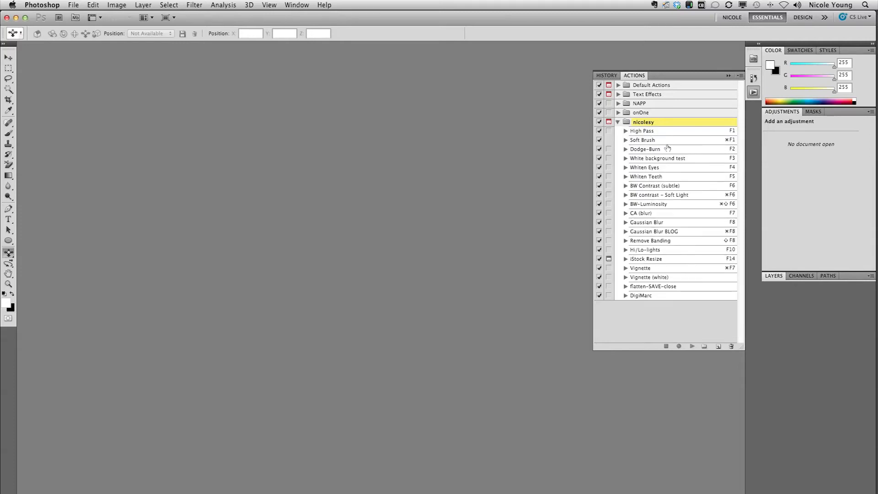
pyautogui.moveTo(682, 145)
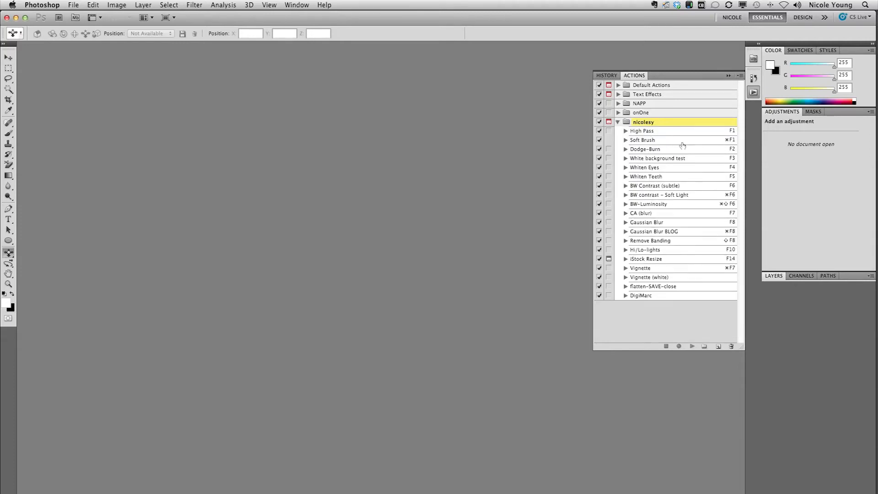
pyautogui.click(642, 140)
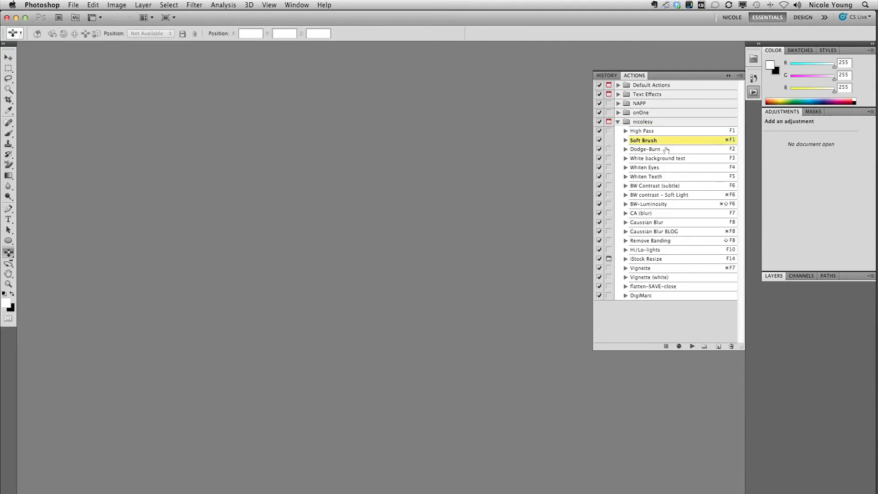
pyautogui.click(646, 149)
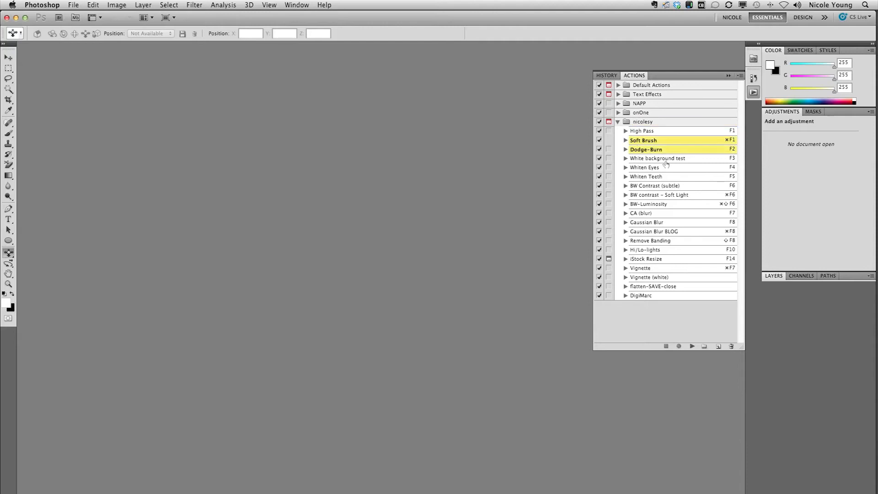
pyautogui.click(740, 75)
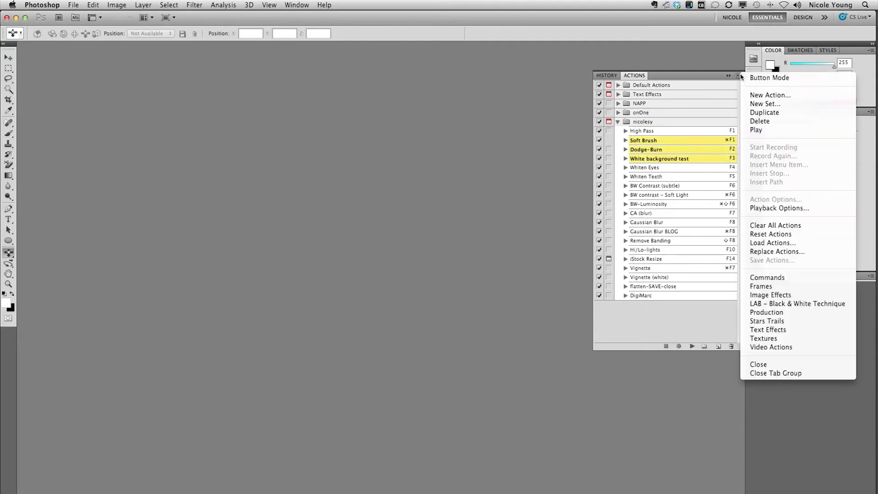
pyautogui.moveTo(783, 263)
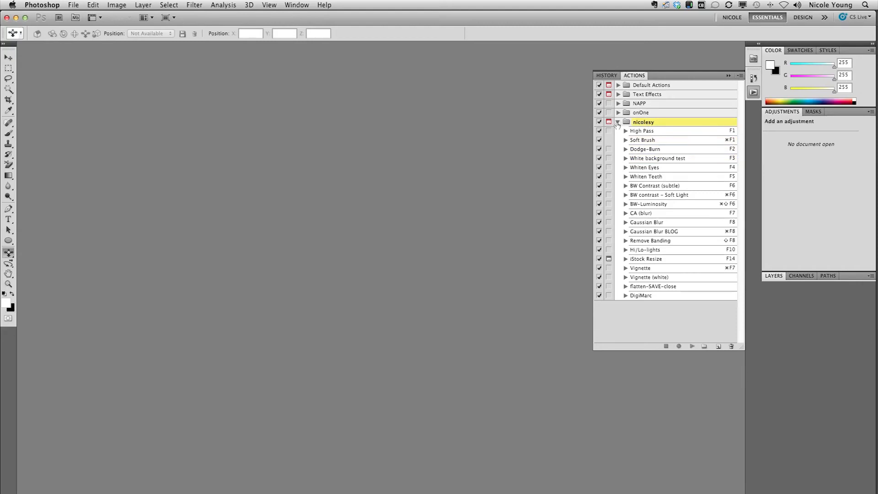
# Step: Collapse the nicolesy set and start Save Actions, bringing up the nicolesy.atn save dialog
pyautogui.click(617, 122)
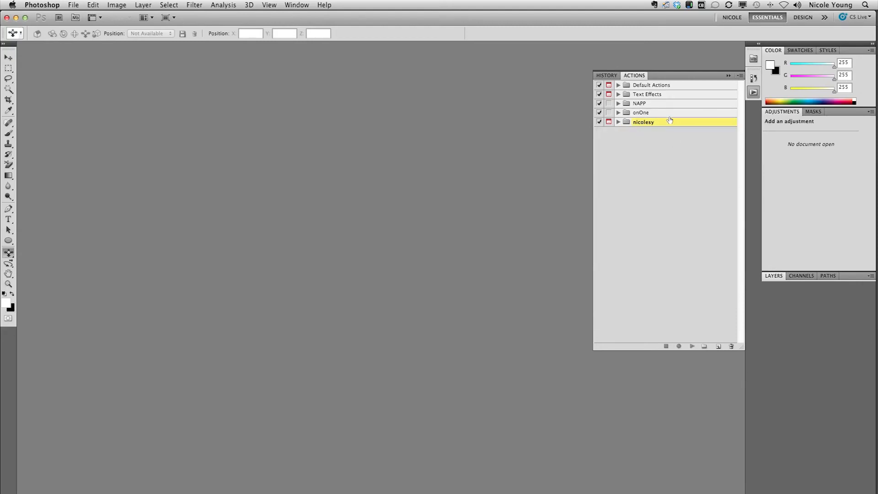
pyautogui.moveTo(738, 77)
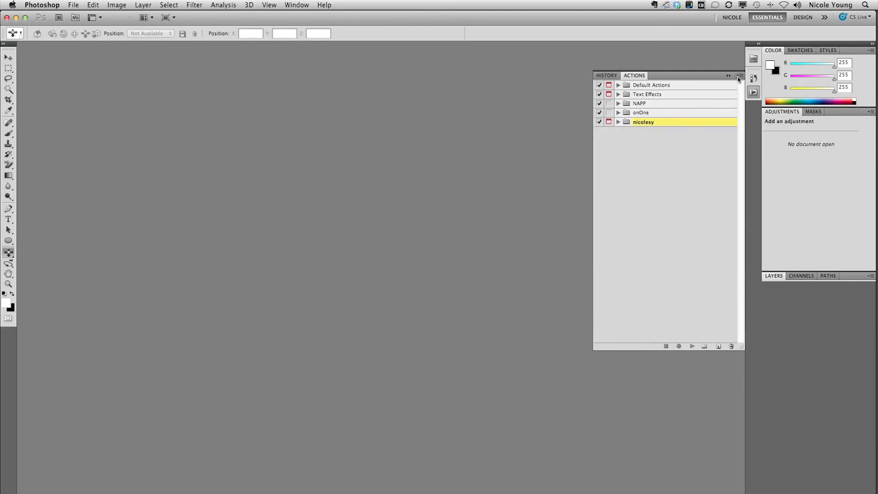
pyautogui.click(739, 76)
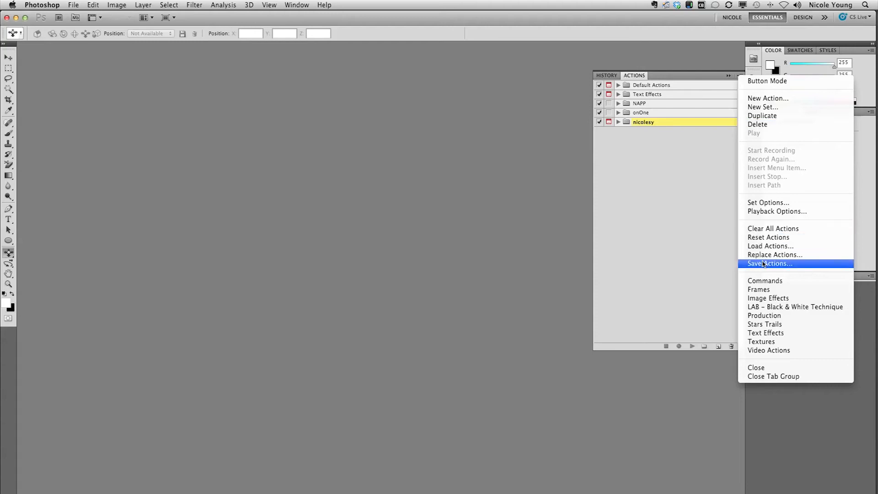
pyautogui.click(769, 263)
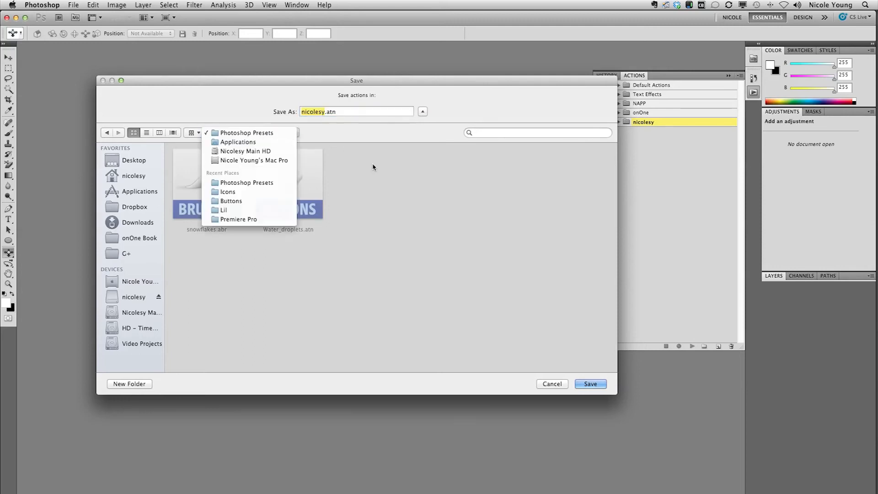
# Step: Save nicolesy.atn into the Photoshop Presets folder
pyautogui.click(245, 133)
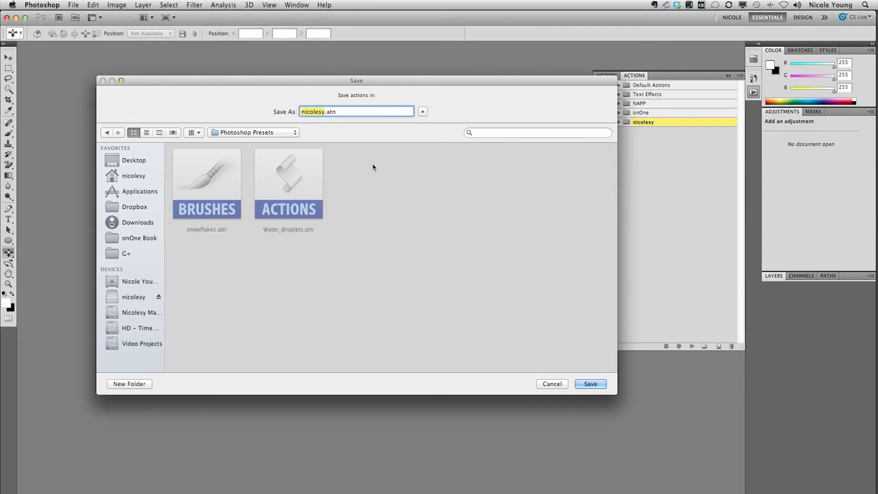
pyautogui.moveTo(435, 86)
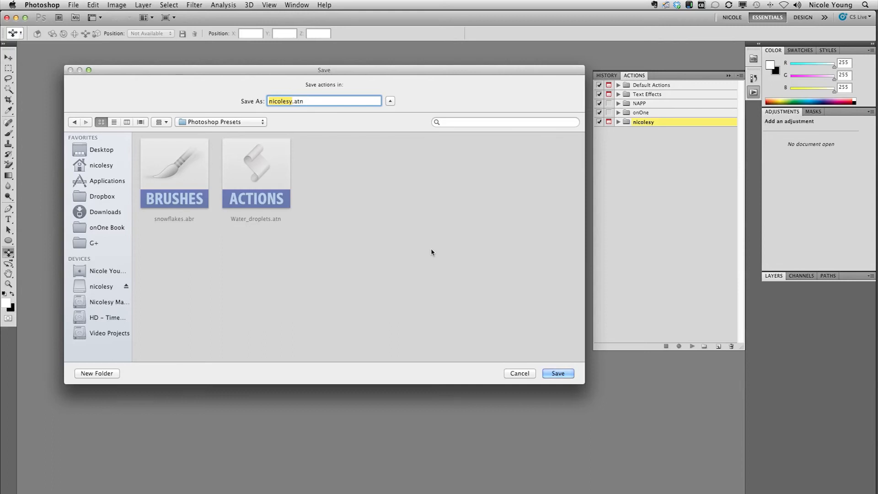
pyautogui.click(558, 373)
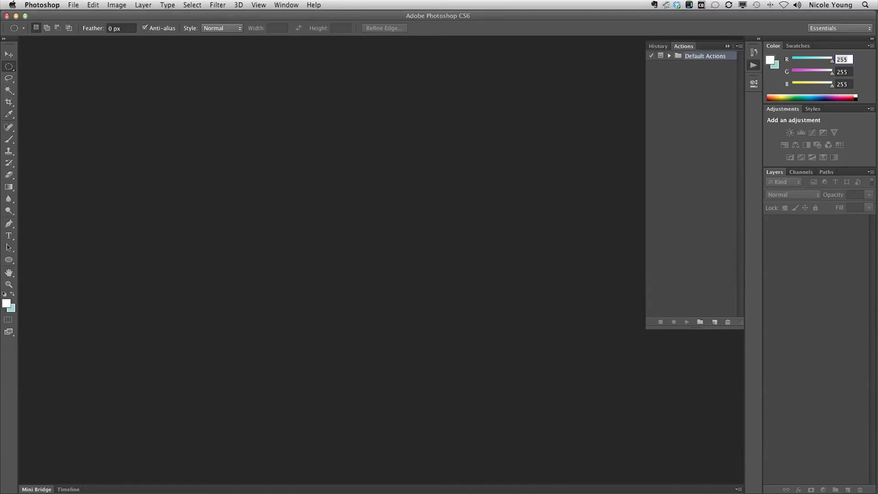
# Step: Switch to Photoshop CS6 and show the Actions panel menu of set commands
pyautogui.click(291, 4)
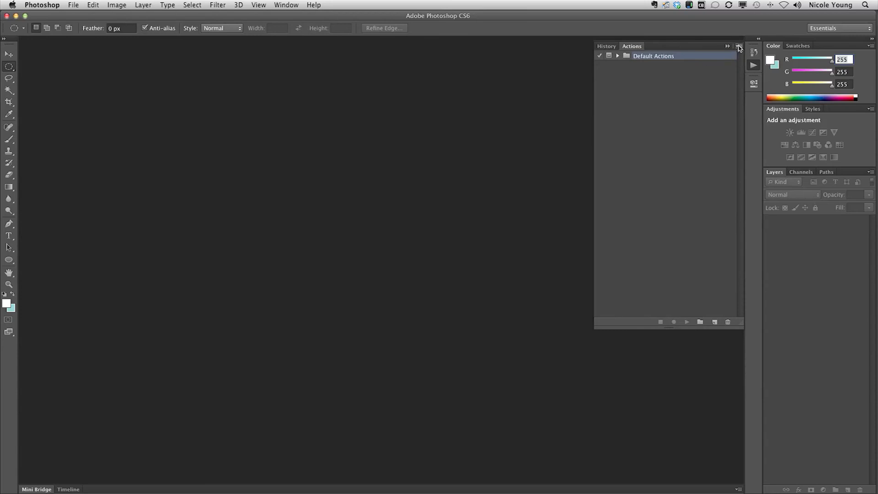
pyautogui.click(737, 48)
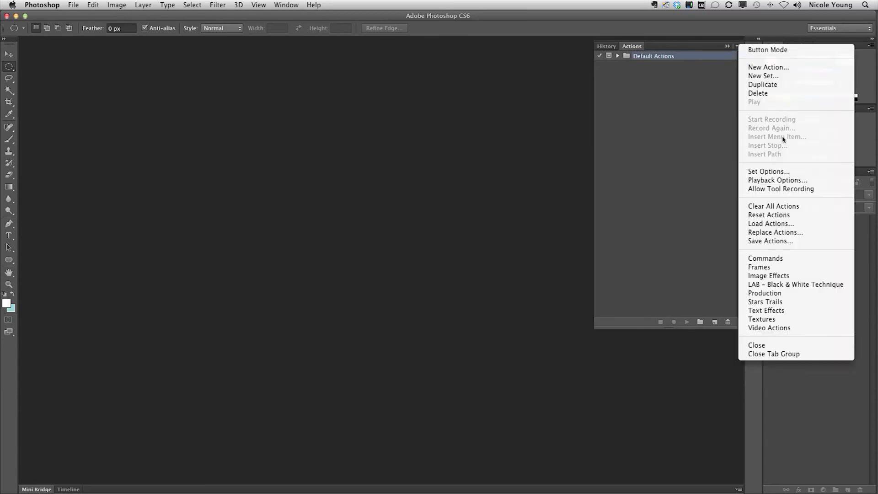
pyautogui.moveTo(789, 232)
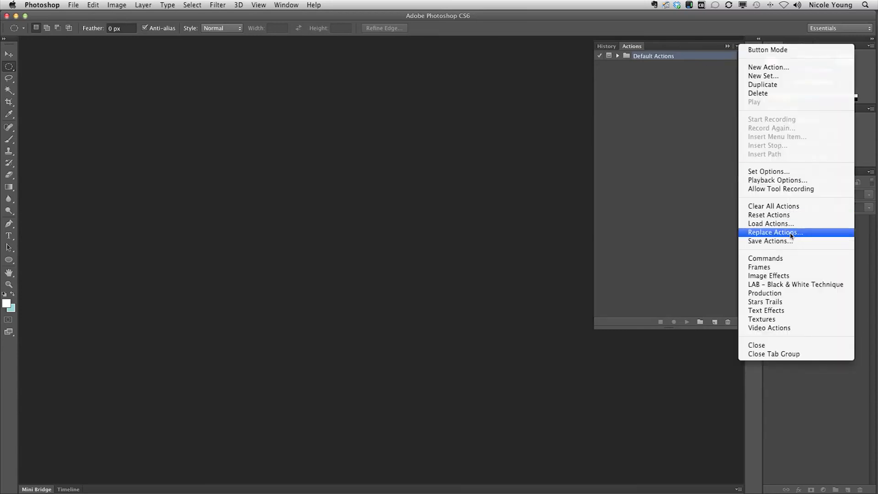
# Step: Load nicolesy.atn from Photoshop Presets and expand the nicolesy set beneath Default Actions
pyautogui.click(775, 232)
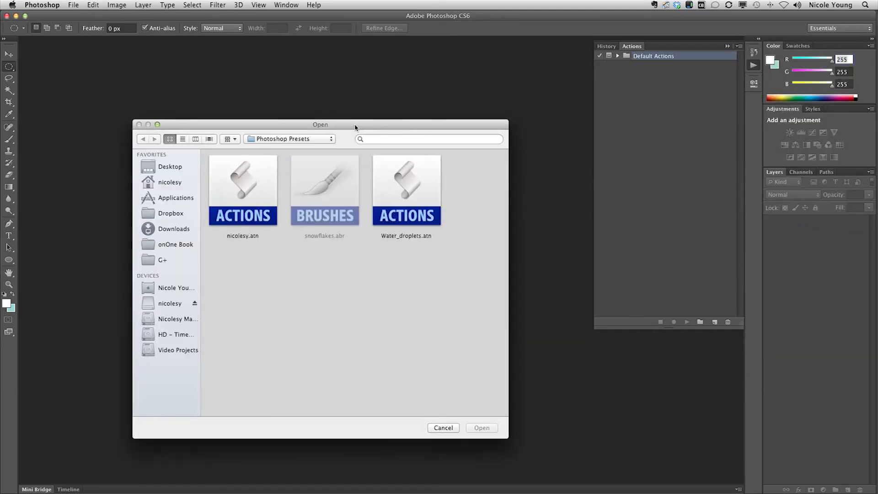
pyautogui.click(289, 139)
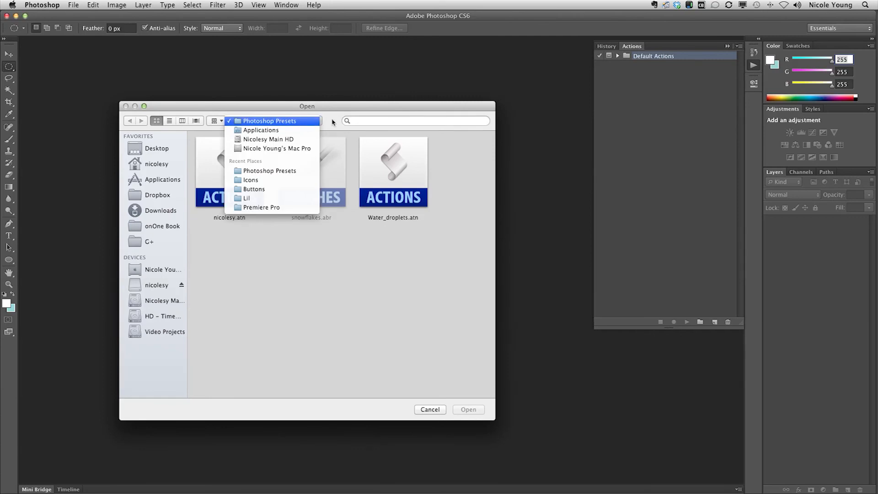
pyautogui.click(271, 121)
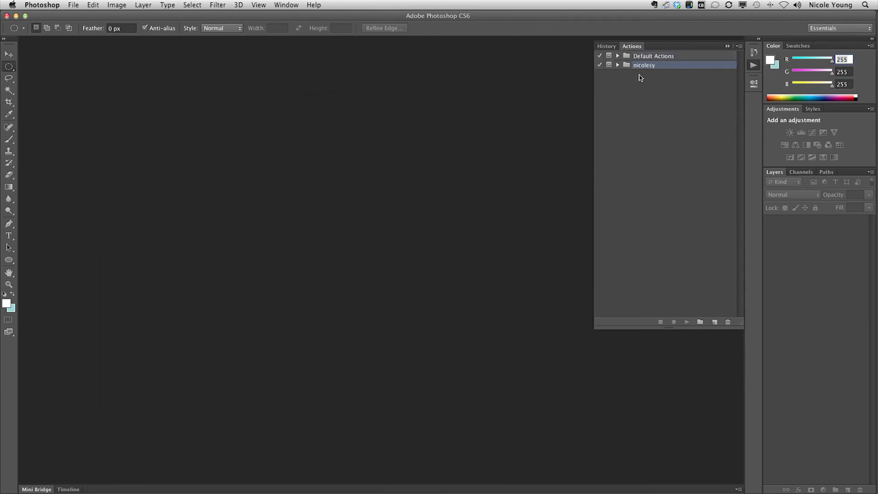
pyautogui.click(617, 65)
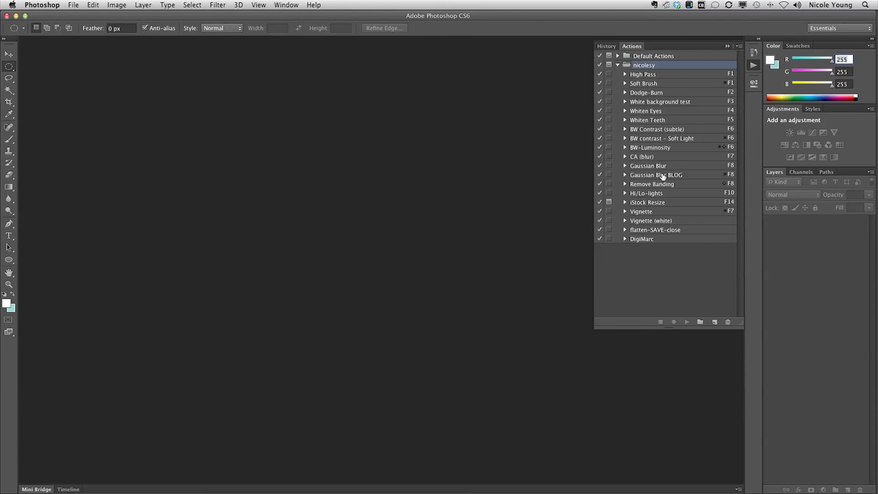